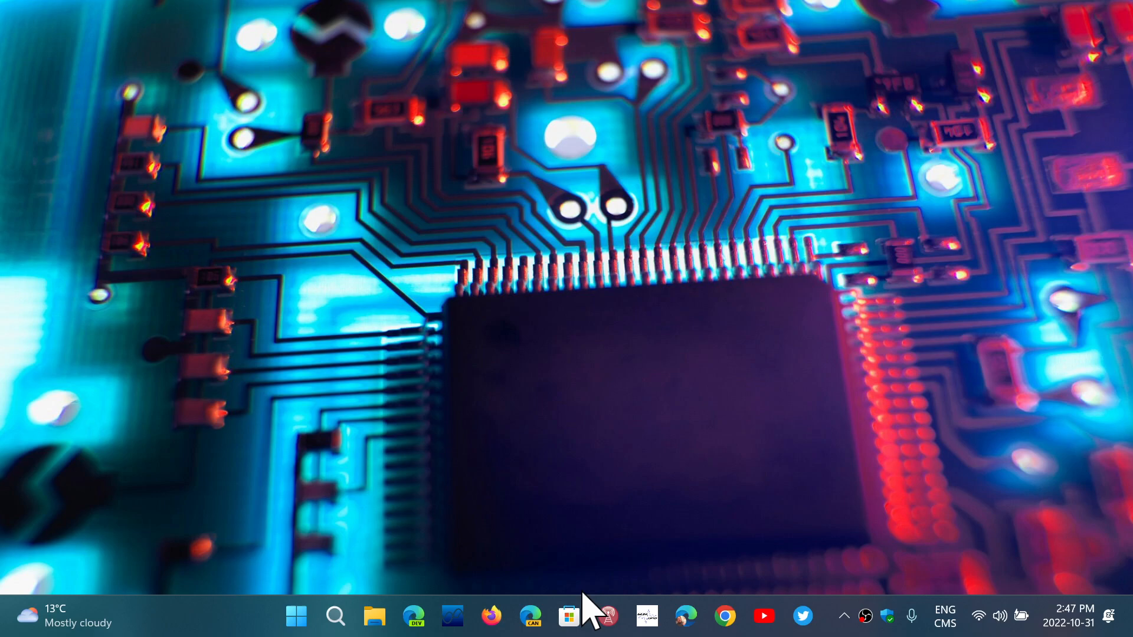
mouse_move(334, 615)
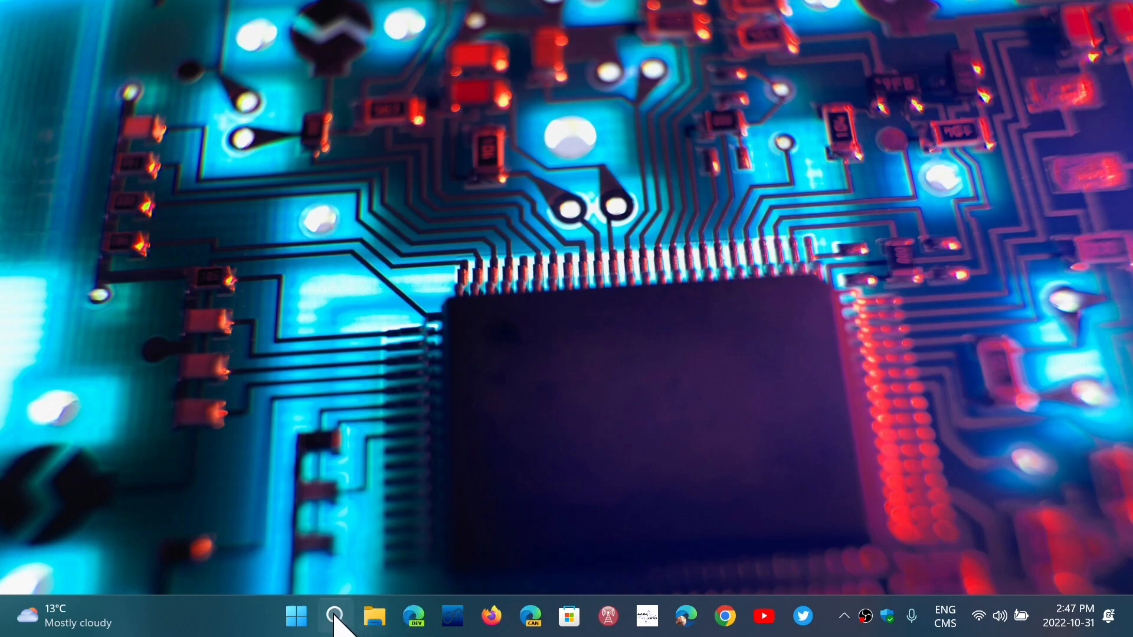
Step: Open the taskbar Search flyout and launch Firefox from its taskbar icon
left_click(334, 617)
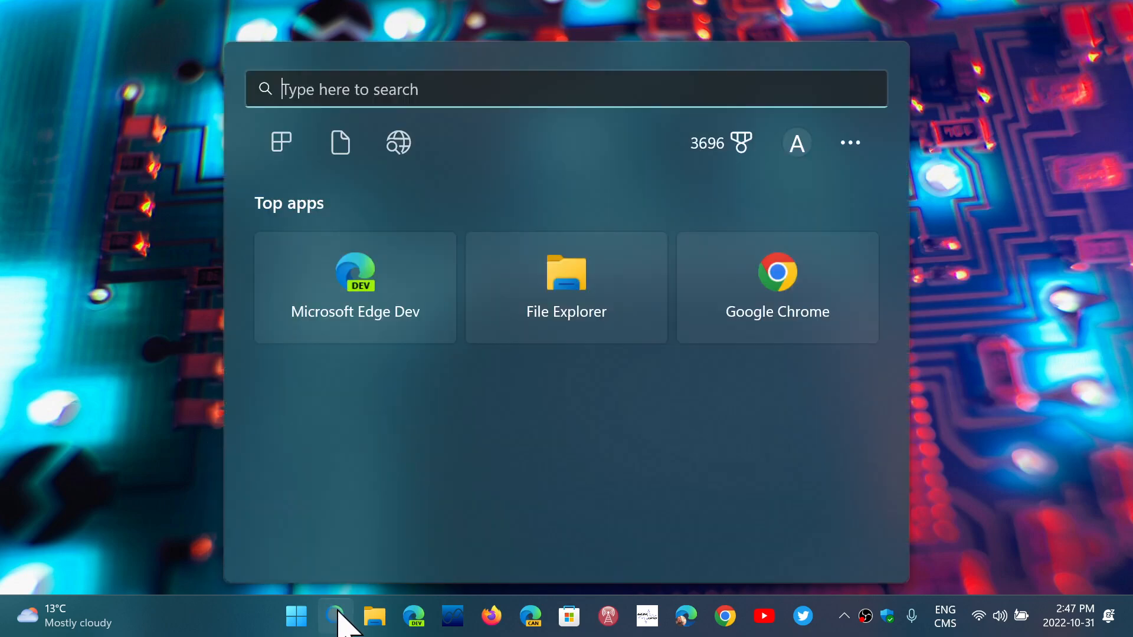
left_click(491, 616)
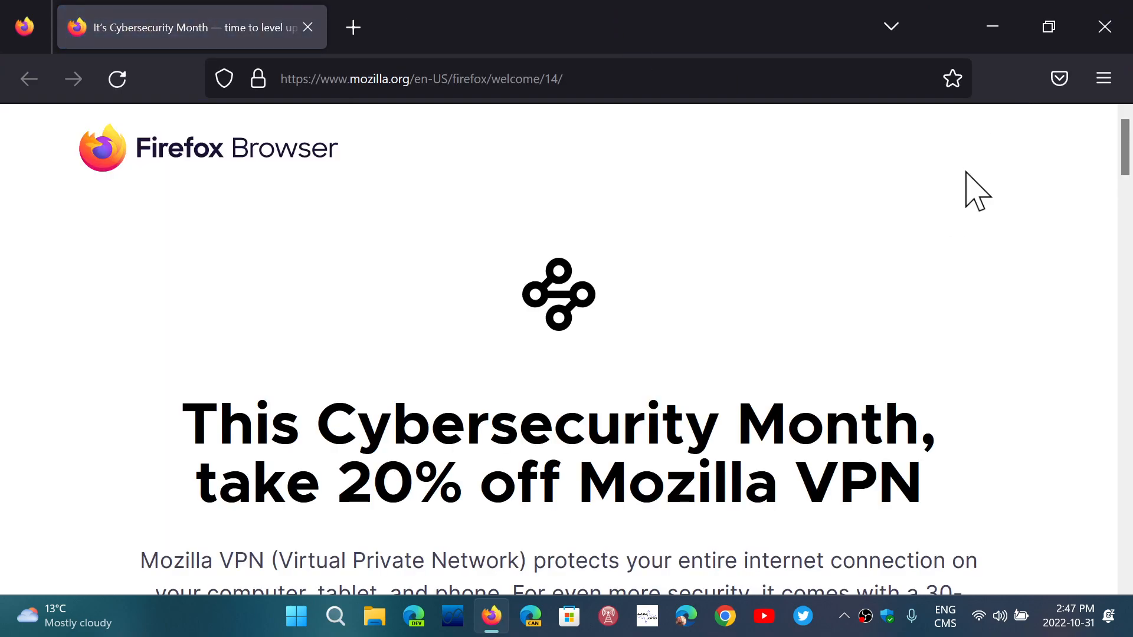
left_click(1104, 78)
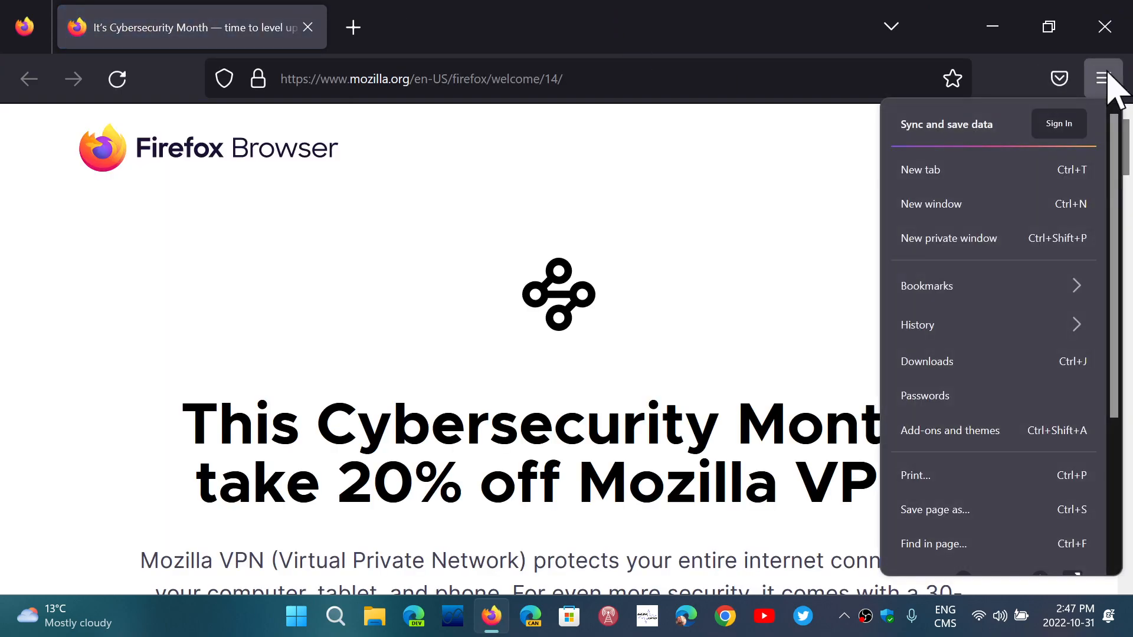
scroll("down", 3)
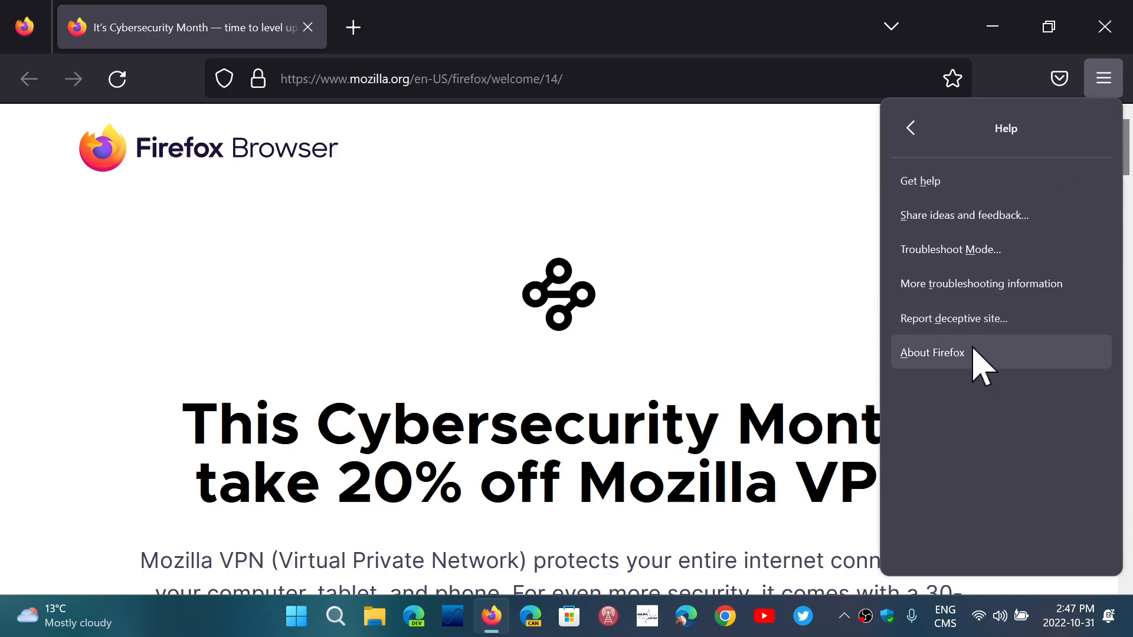
left_click(932, 353)
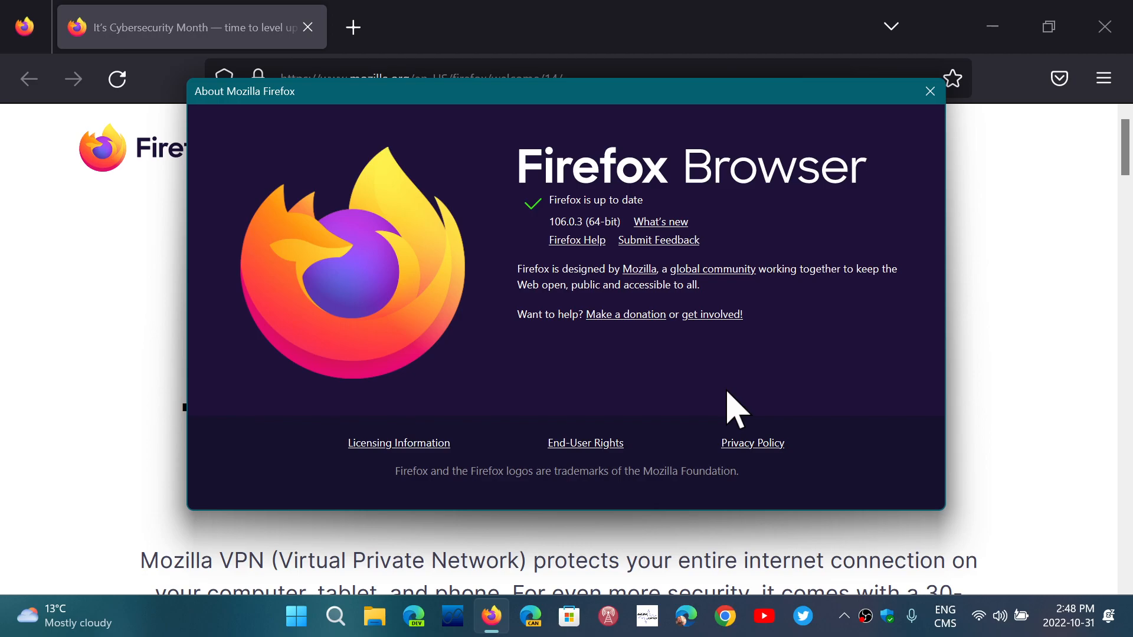
mouse_move(930, 92)
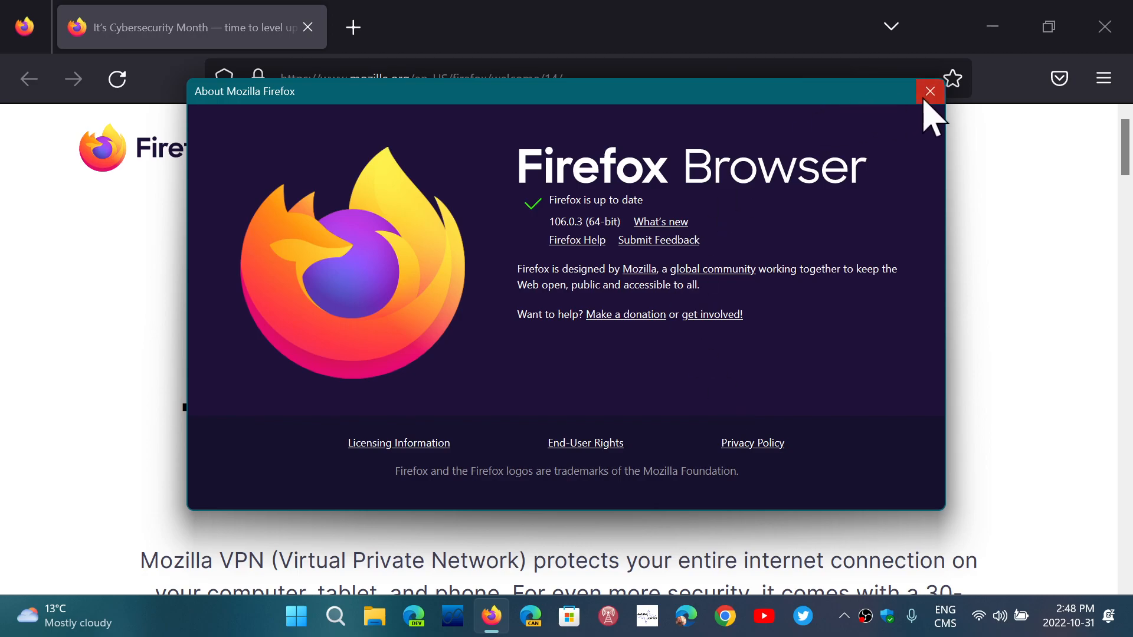
left_click(930, 91)
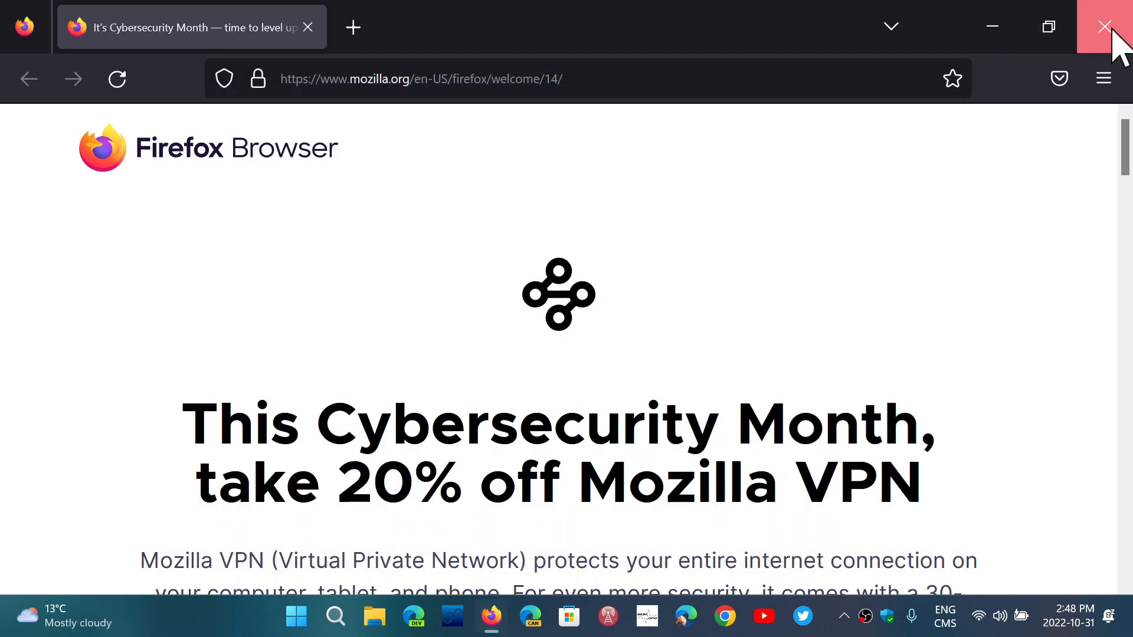
Step: Close the maximized Firefox window with its title-bar close button
left_click(1105, 27)
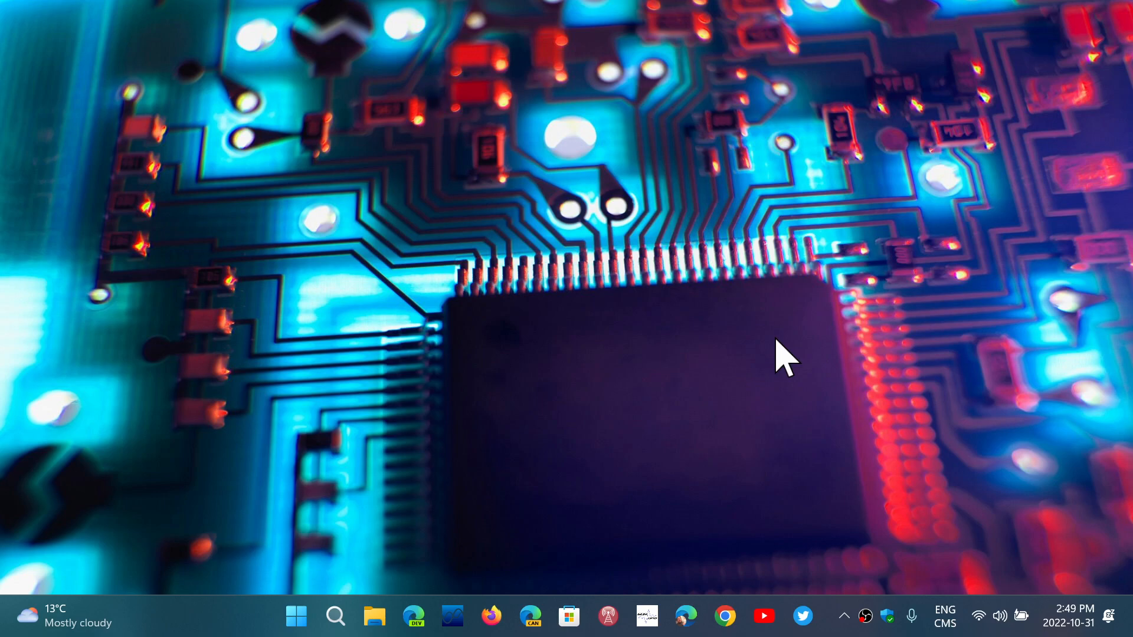
mouse_move(557, 506)
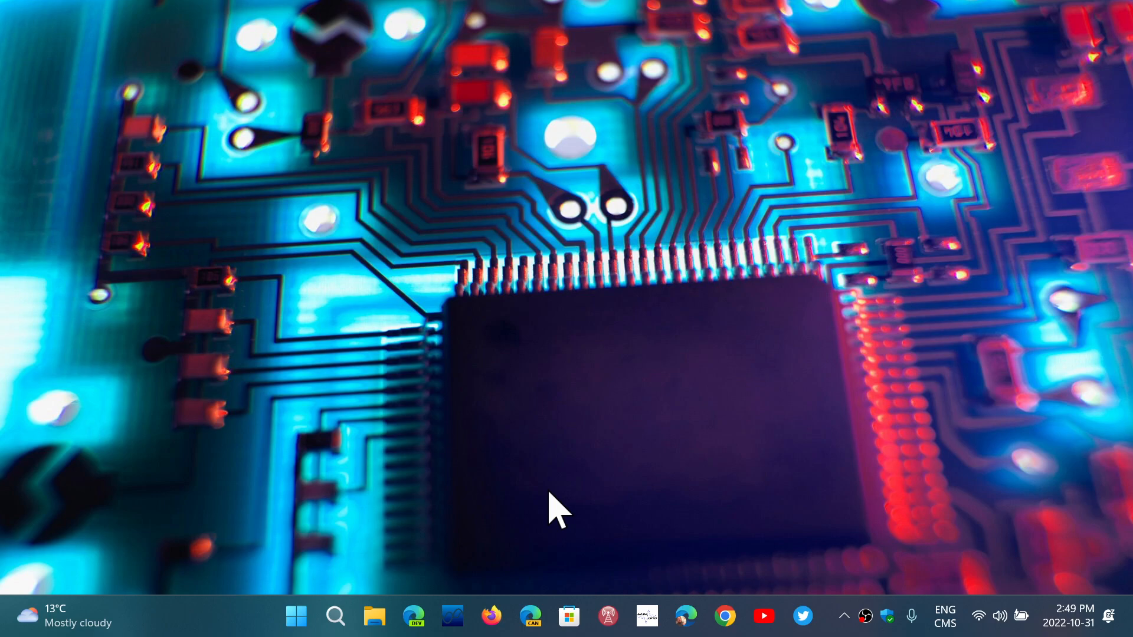
mouse_move(379, 405)
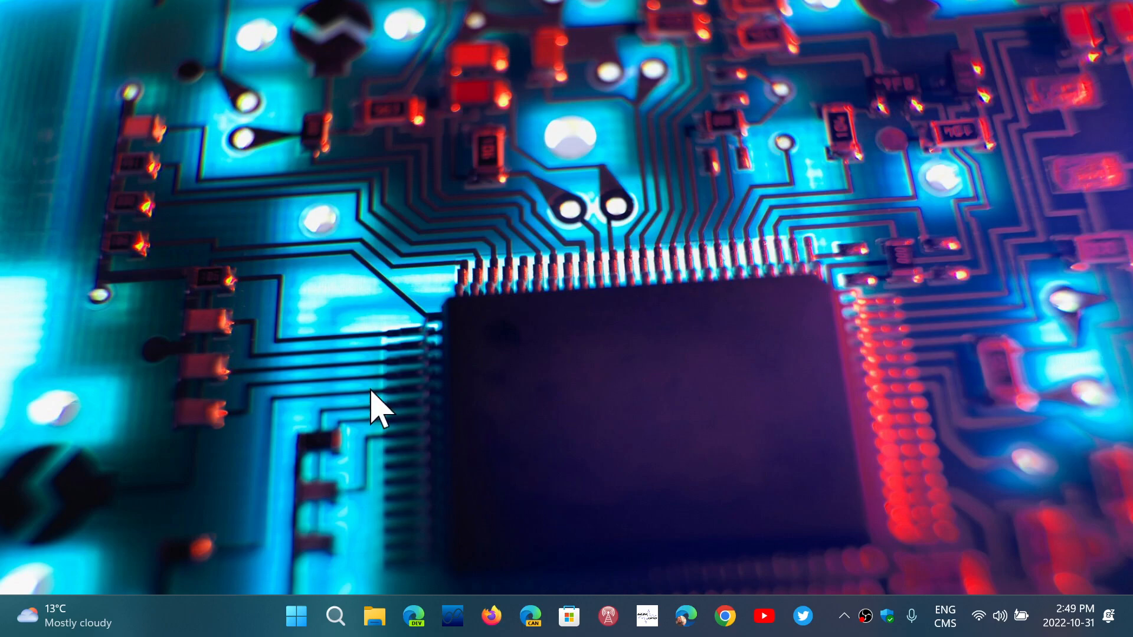
mouse_move(422, 566)
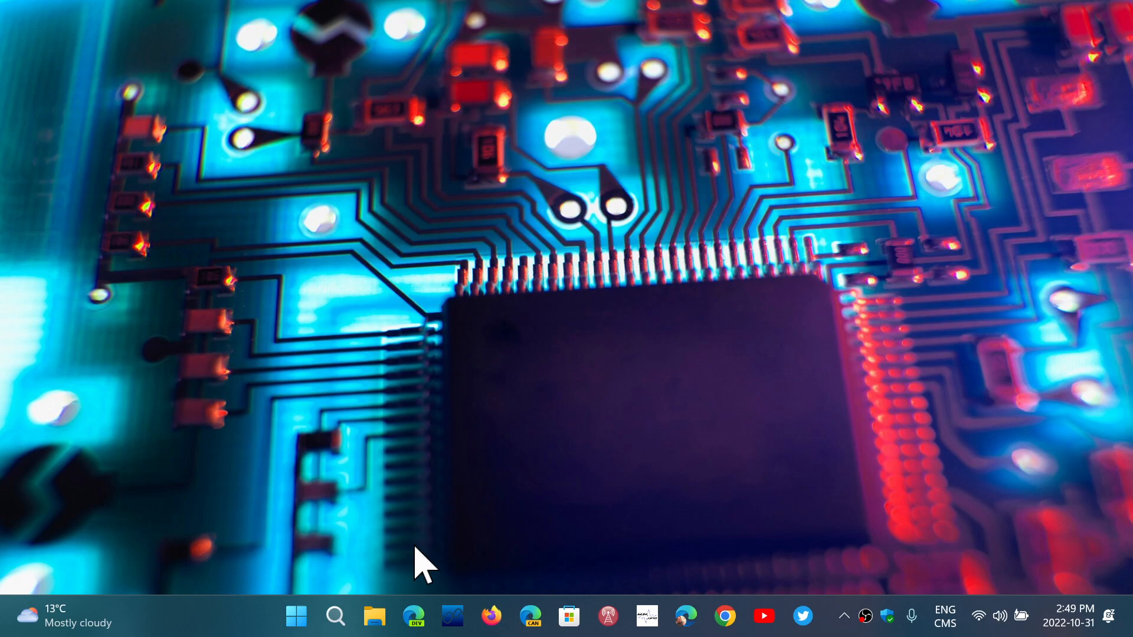
mouse_move(249, 631)
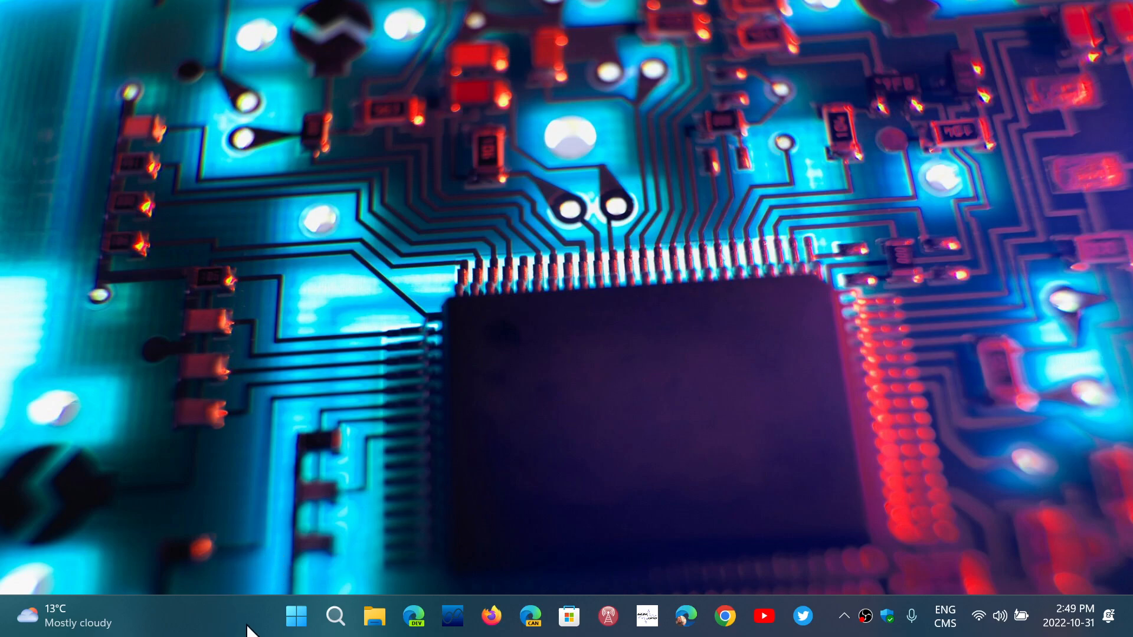